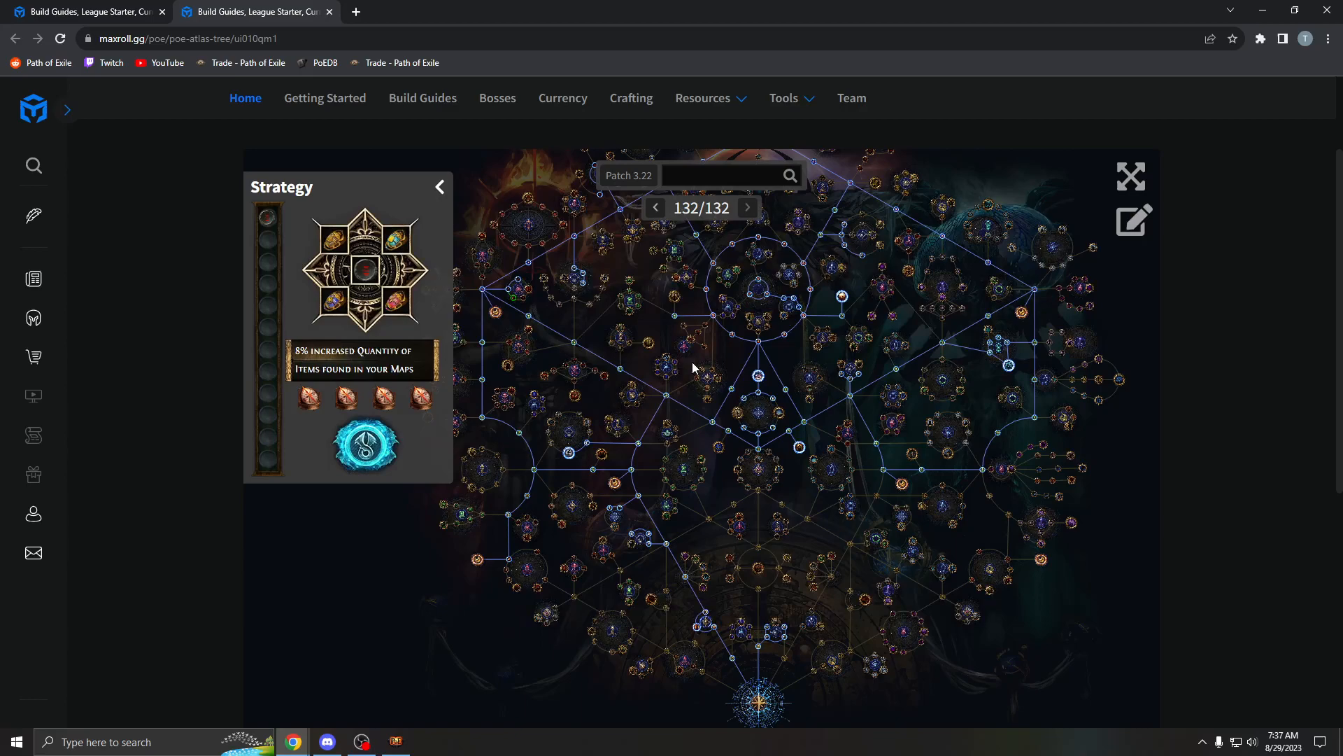
Review the atlas passive tree and the guide's resource links on maxroll.gg.
left_click_drag(694, 369, 669, 360)
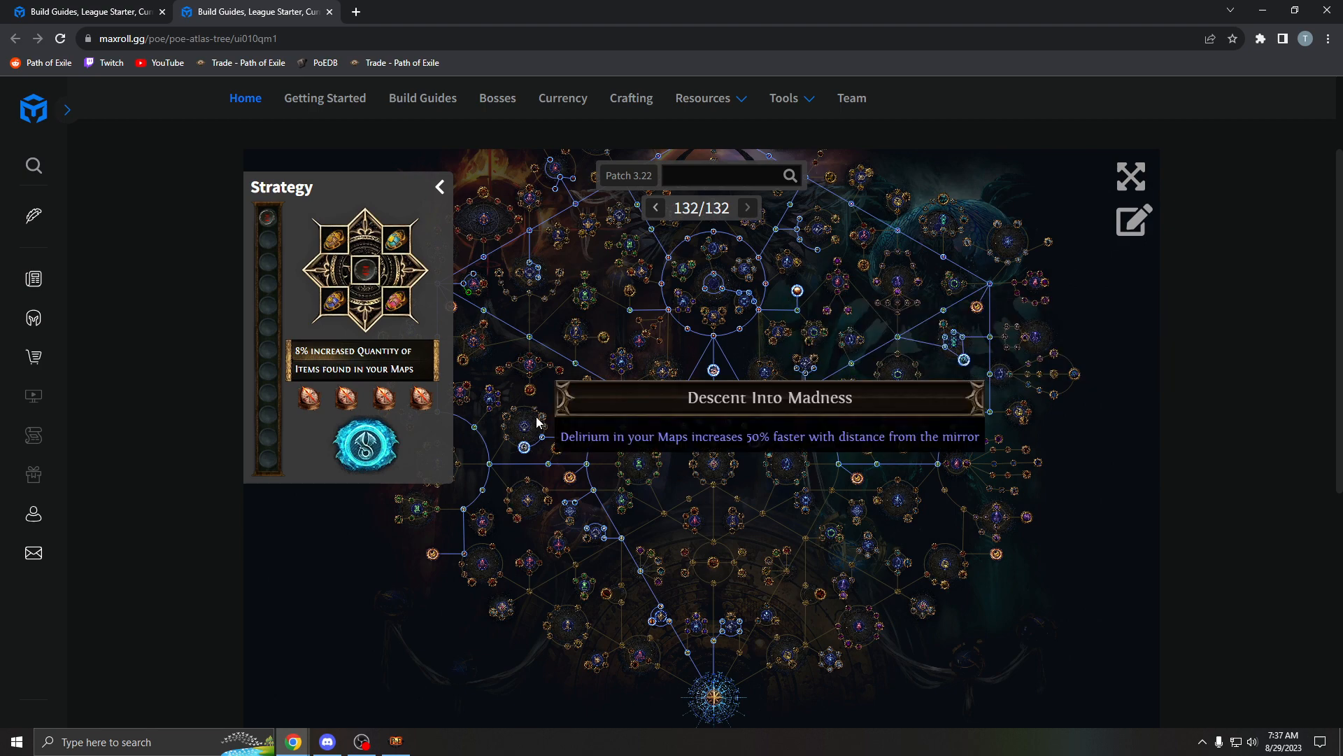
mouse_move(309, 396)
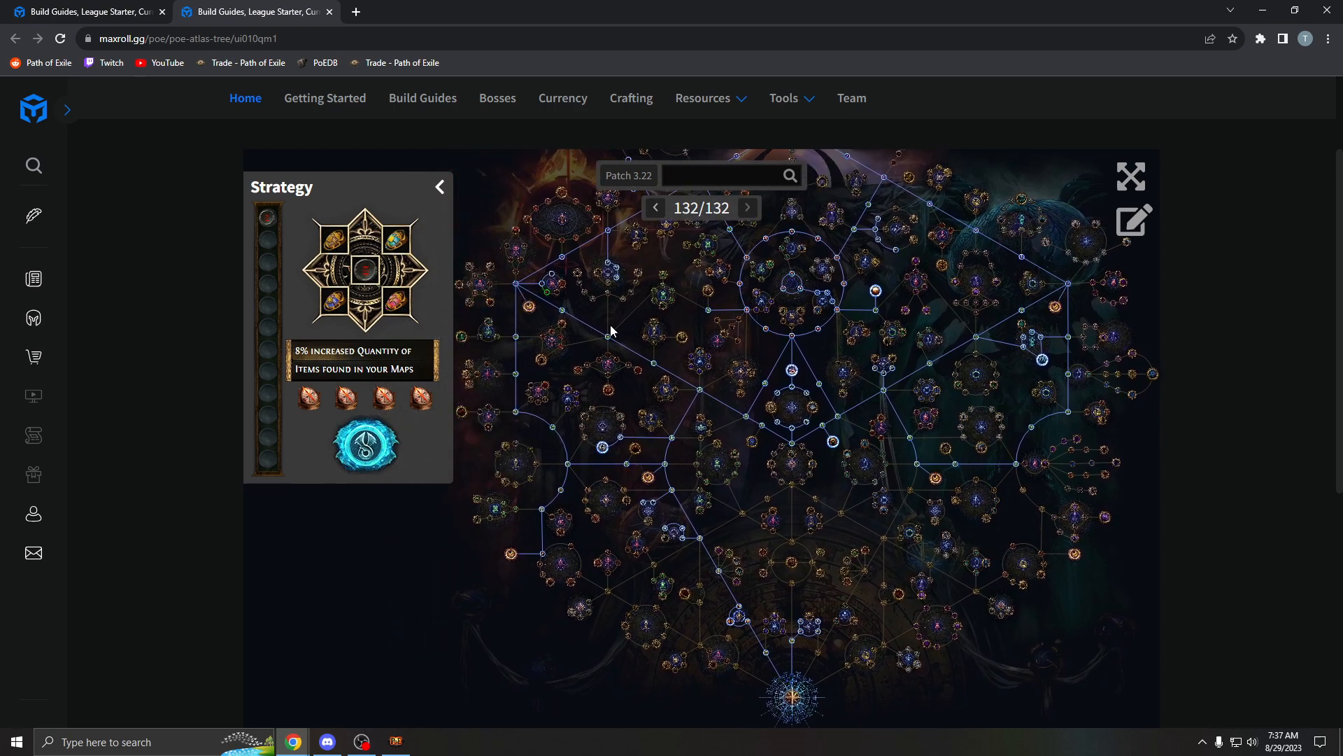
left_click(702, 98)
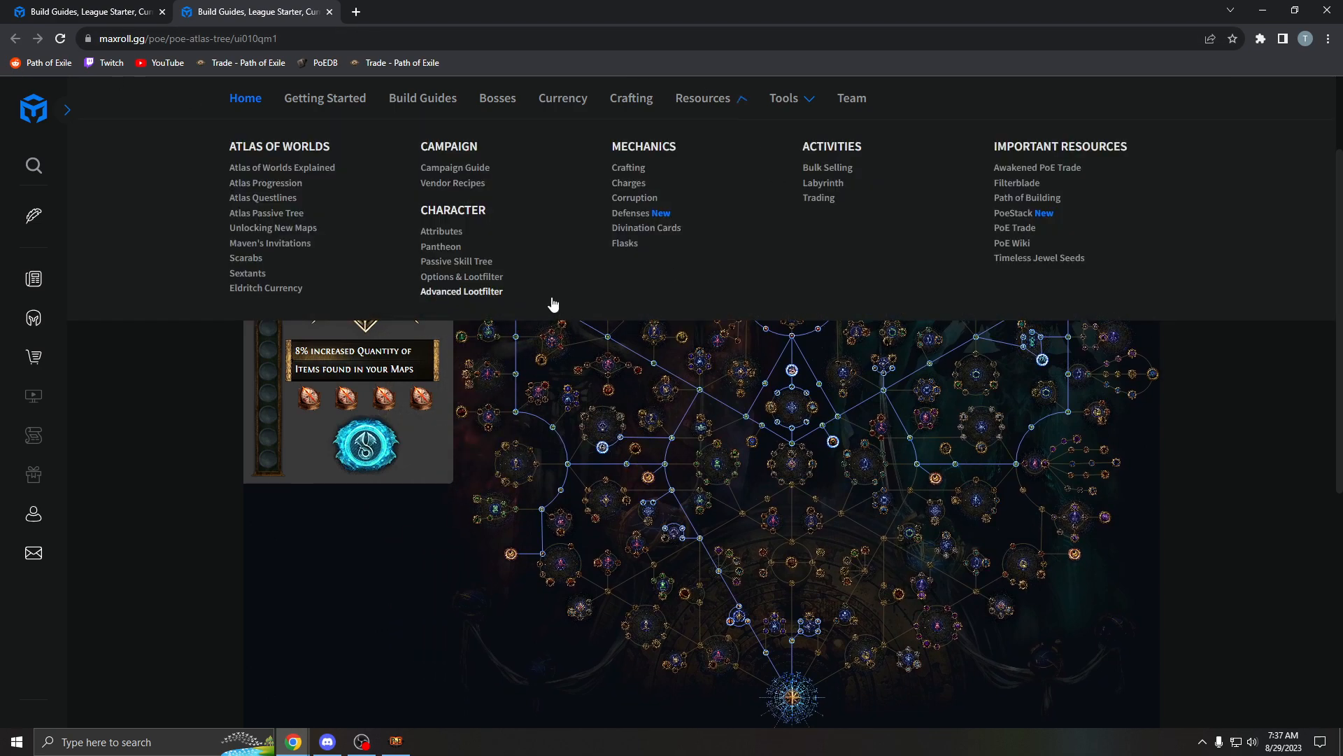
mouse_move(388, 242)
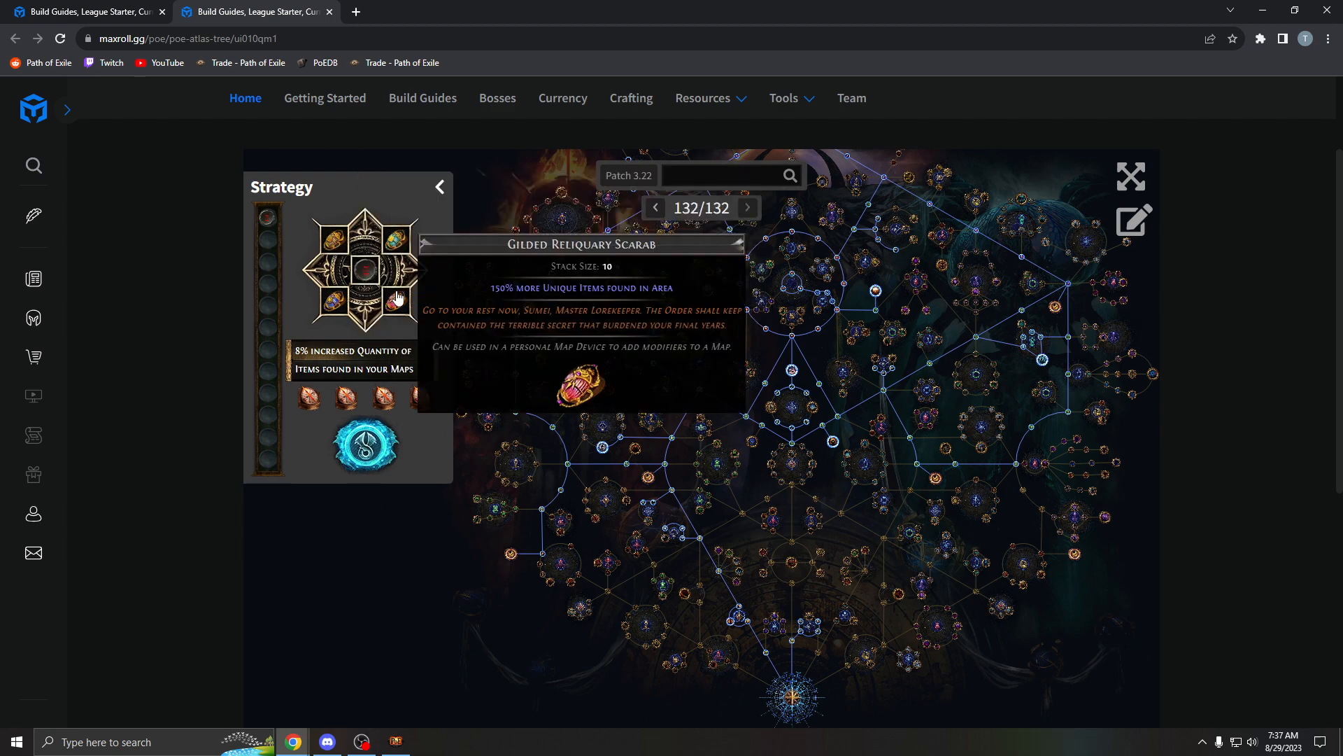
mouse_move(242, 140)
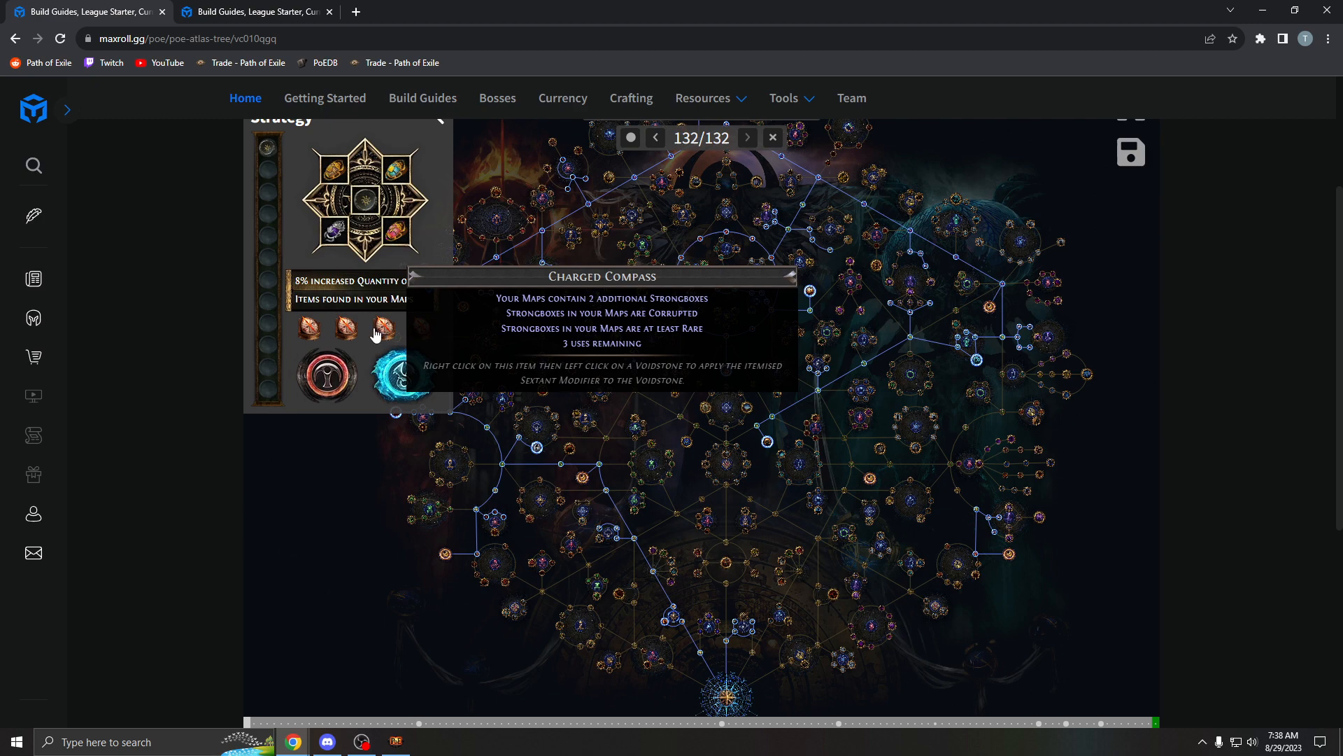
mouse_move(308, 327)
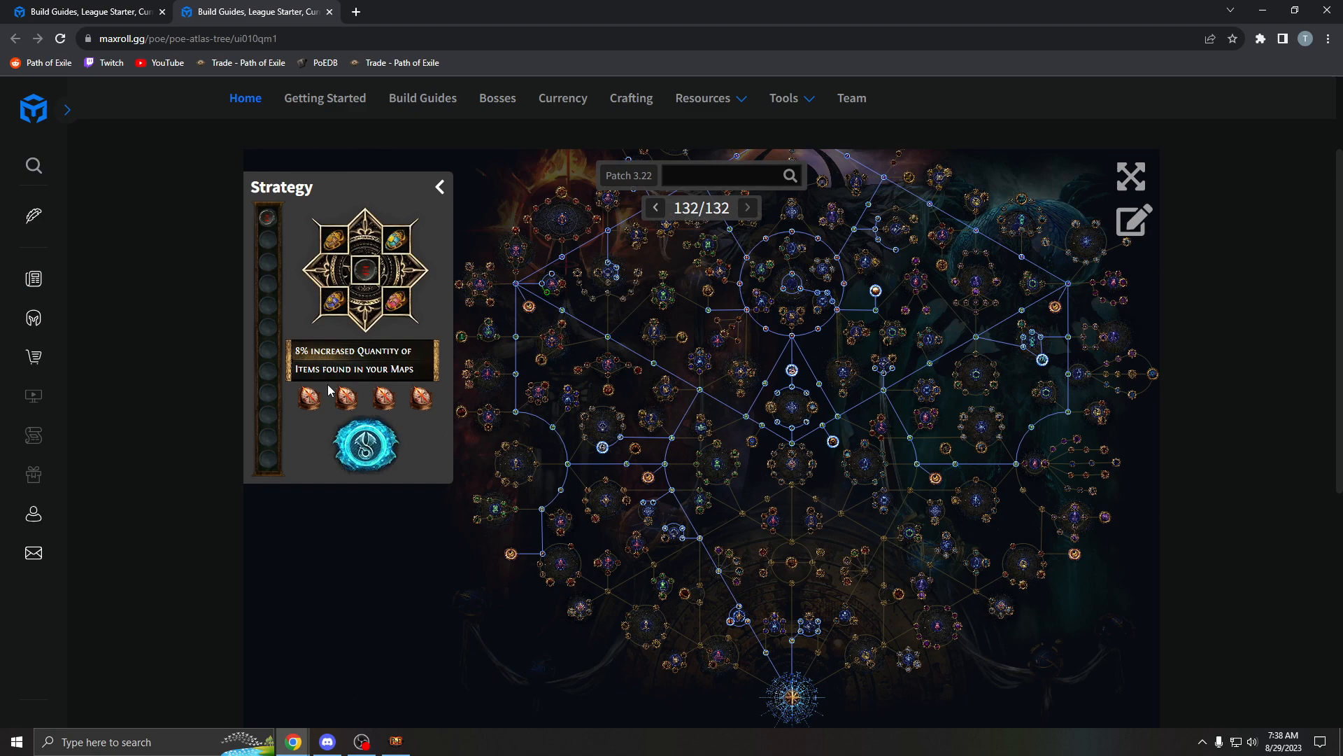
mouse_move(750, 299)
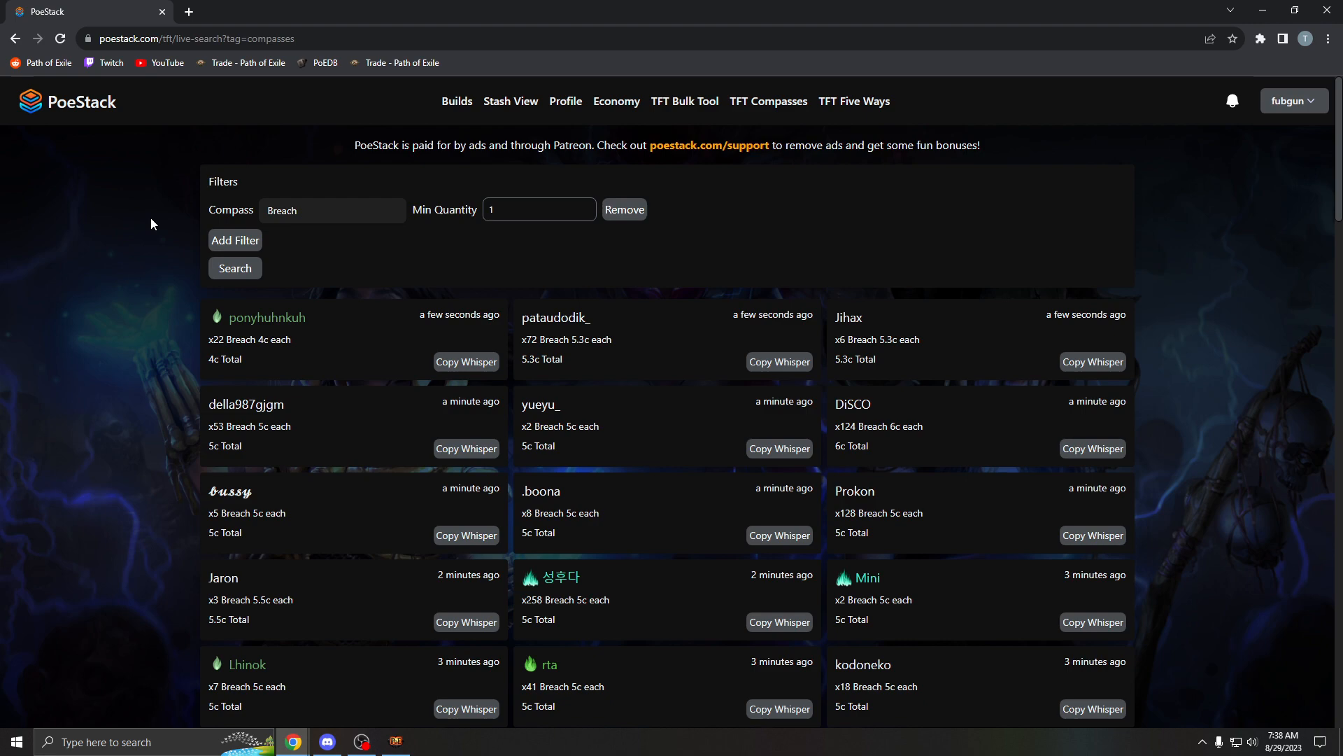
mouse_move(403, 273)
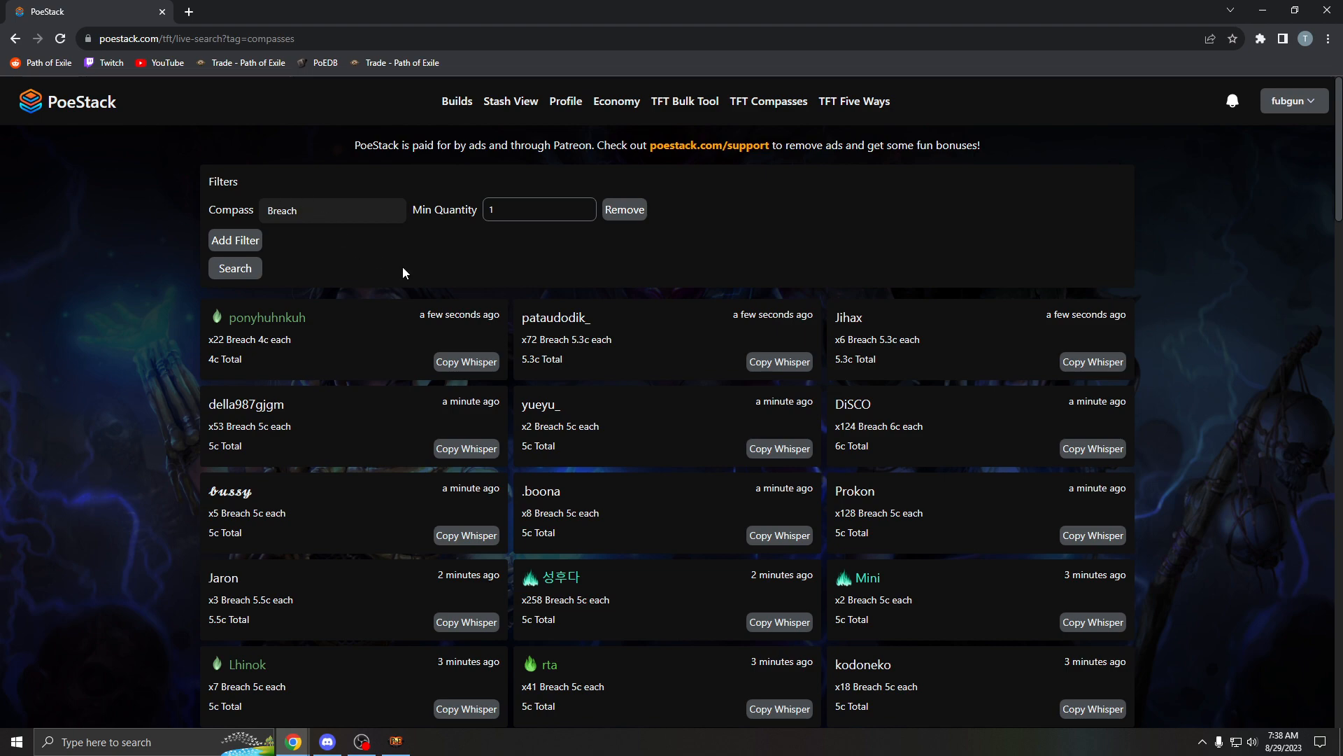
mouse_move(360, 118)
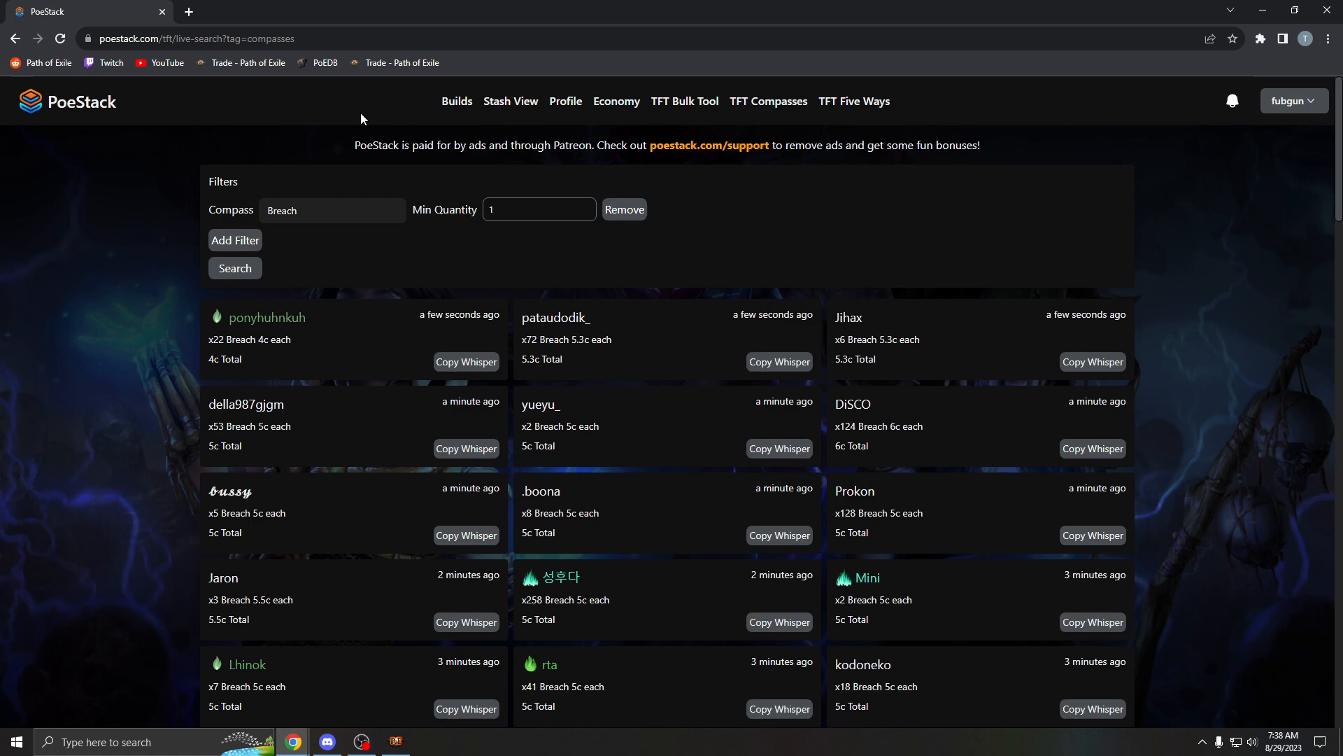
mouse_move(370, 103)
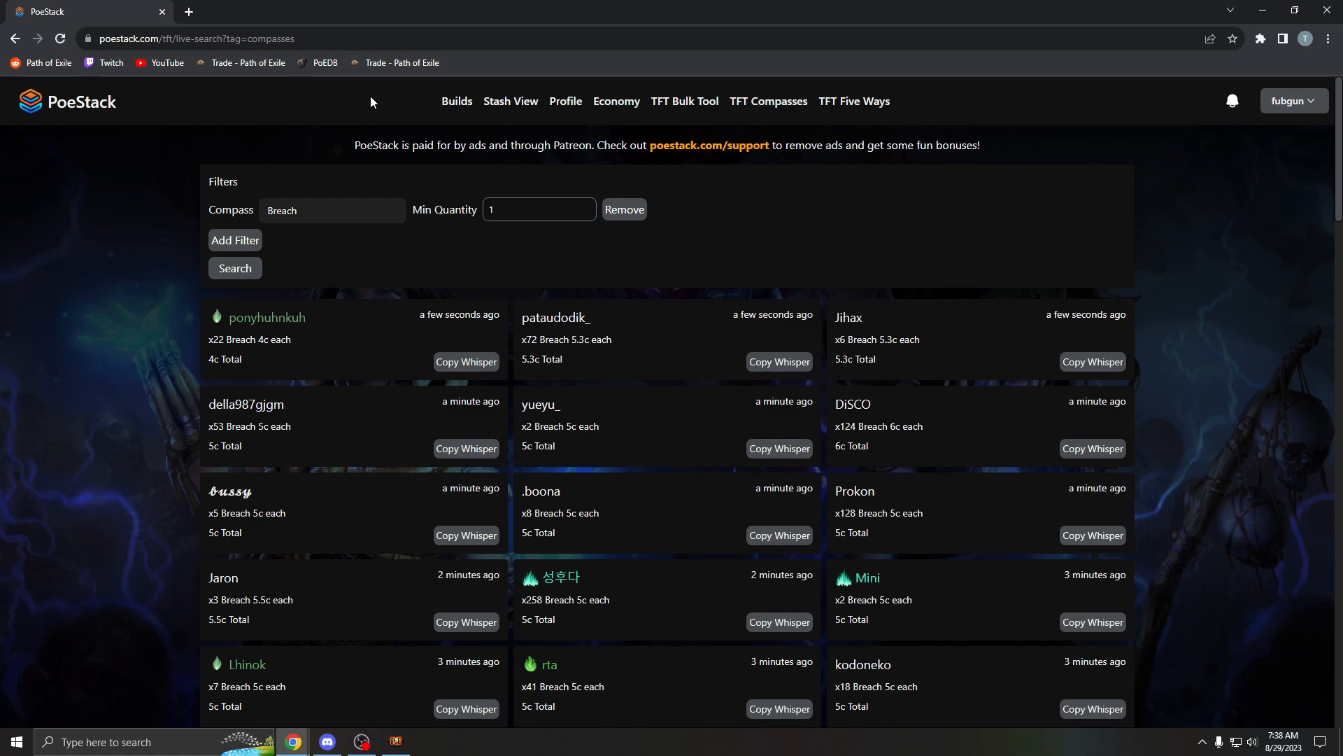
mouse_move(315, 287)
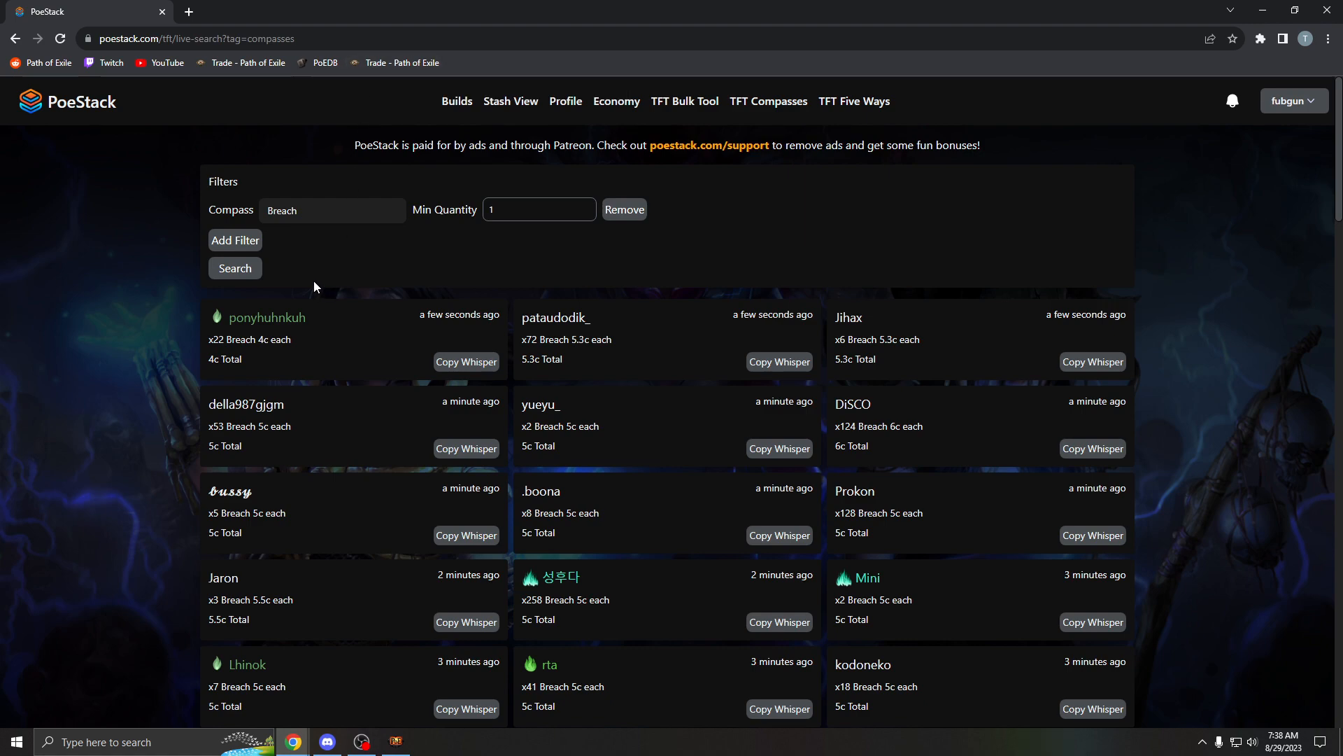
mouse_move(63, 312)
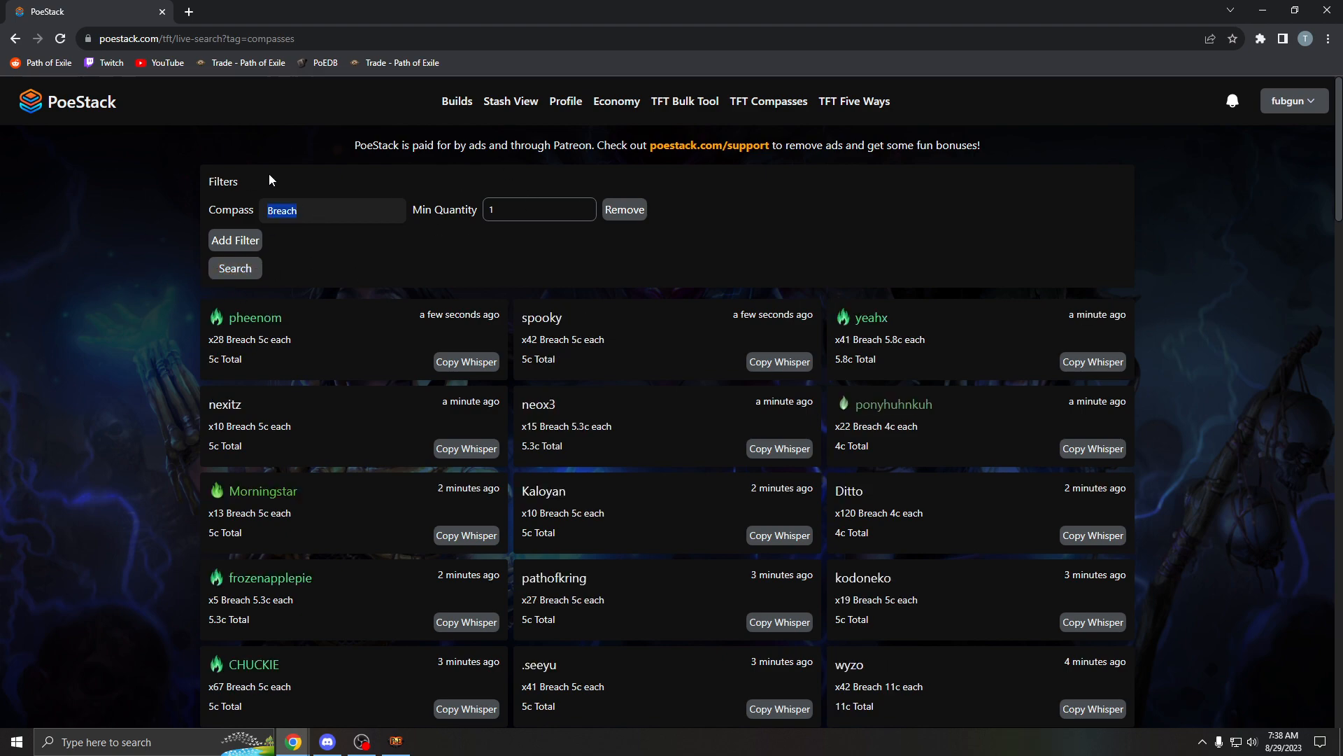
Search PoeStack for Strongbox Enraged compass sellers with minimum quantity 10, then head to the trade site.
type("enraged")
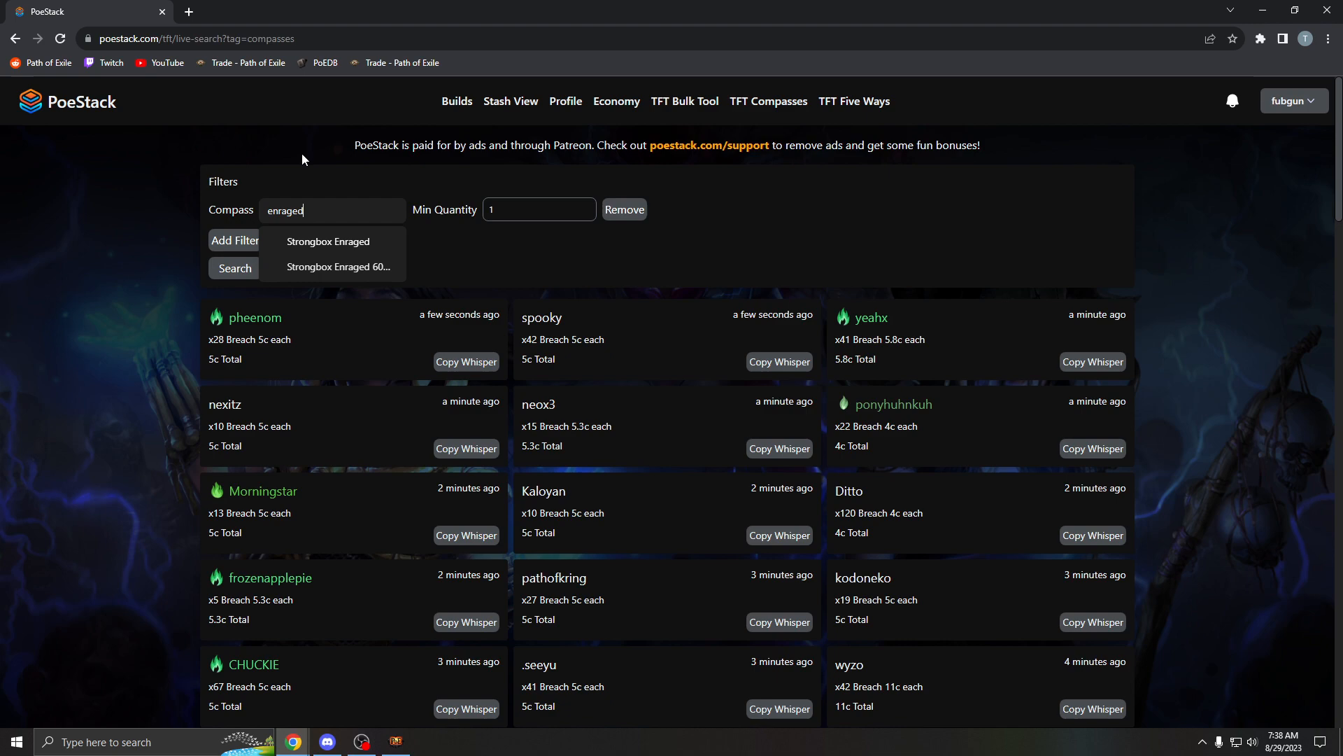
left_click(327, 241)
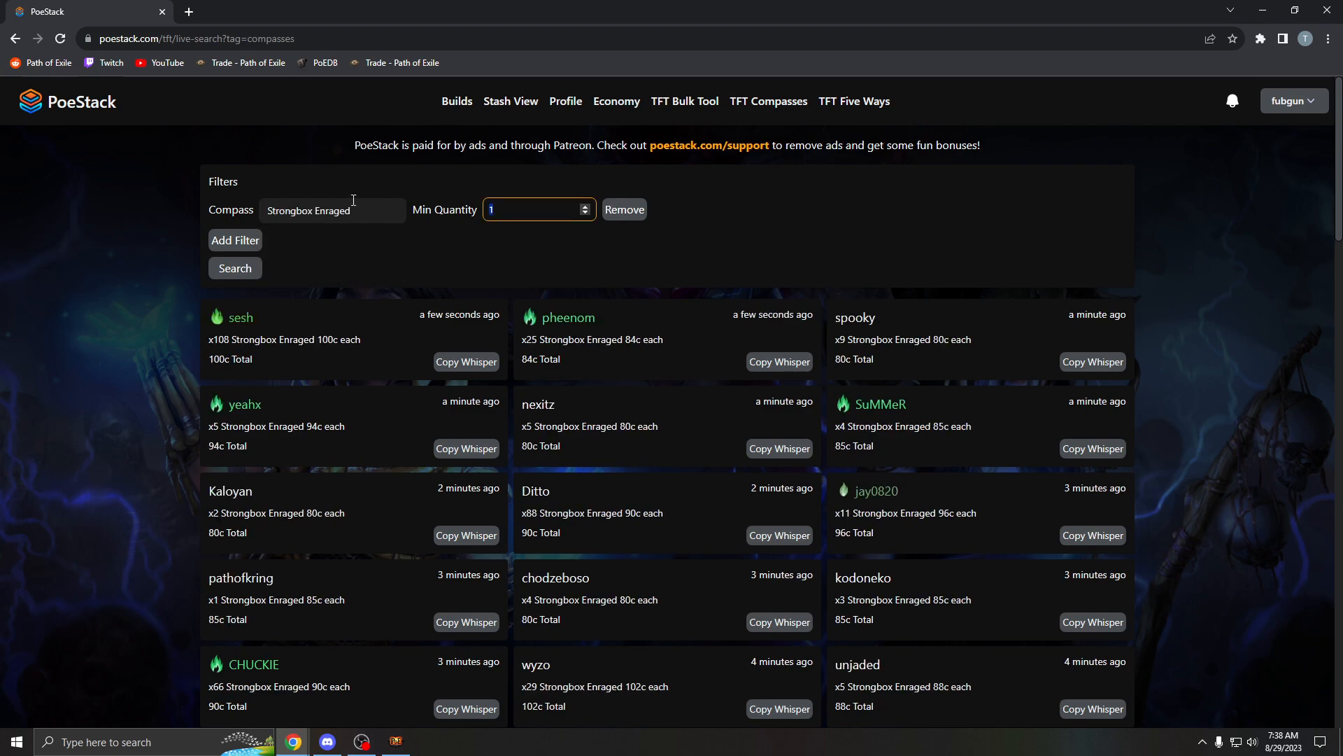
type("0")
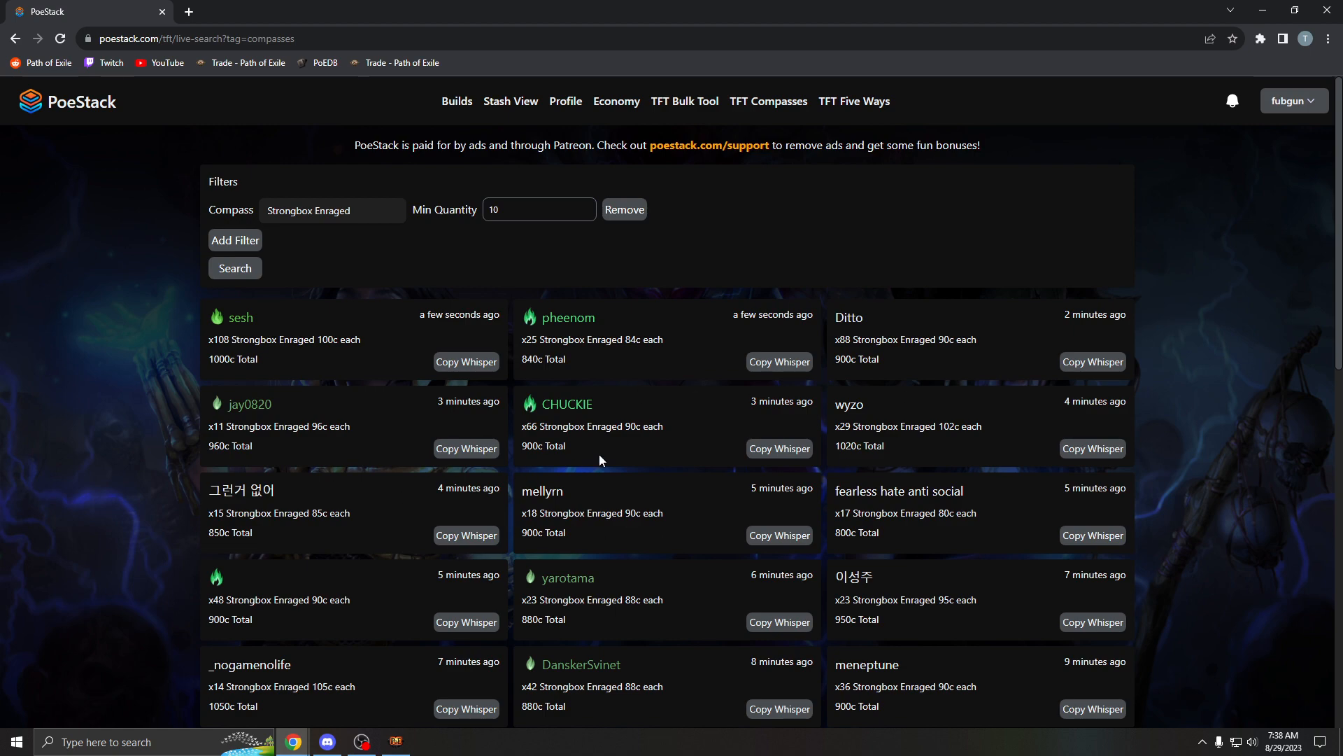
mouse_move(384, 311)
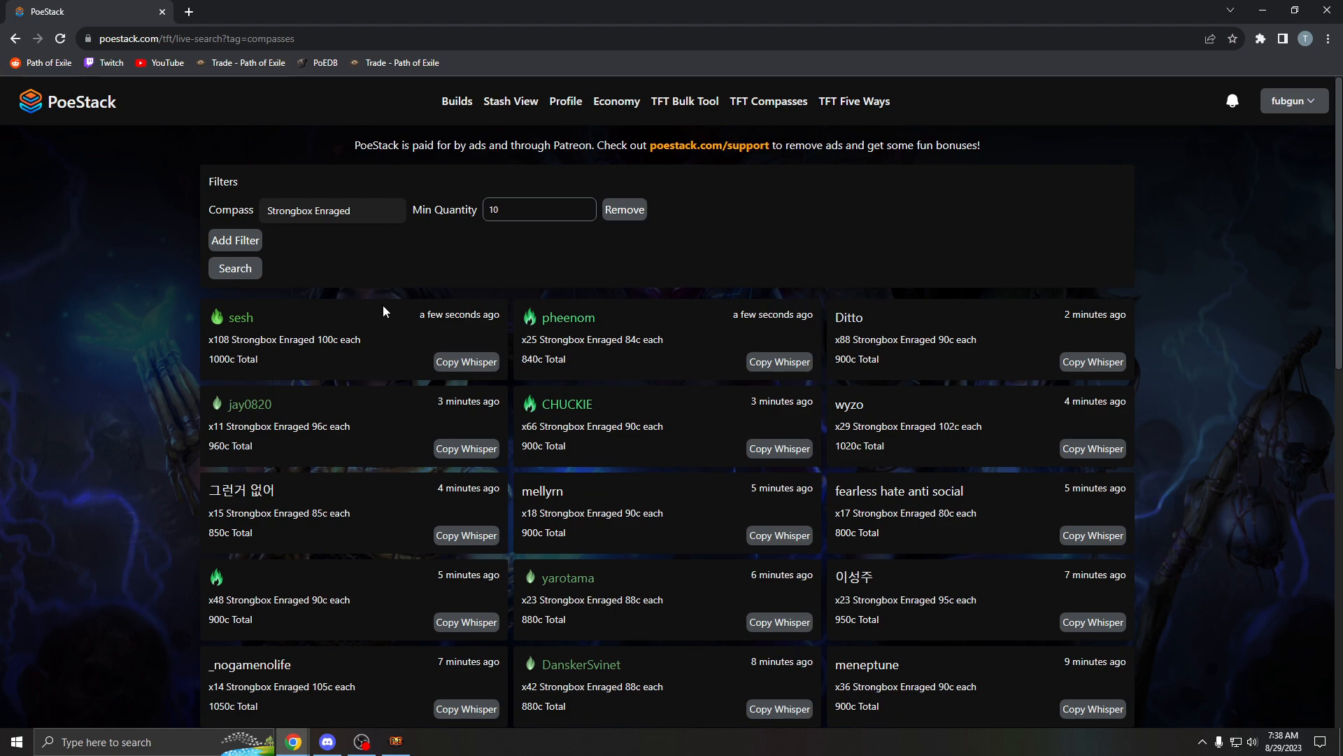
mouse_move(153, 194)
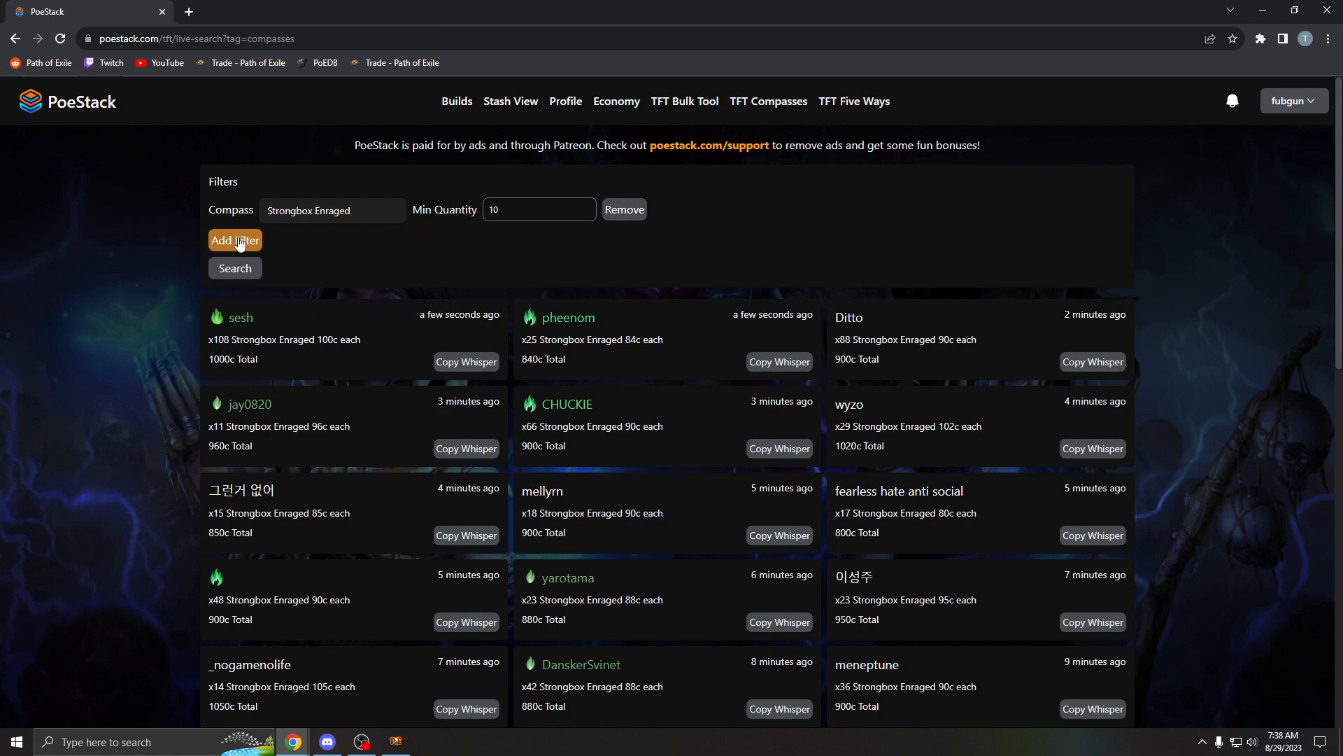
left_click(188, 11)
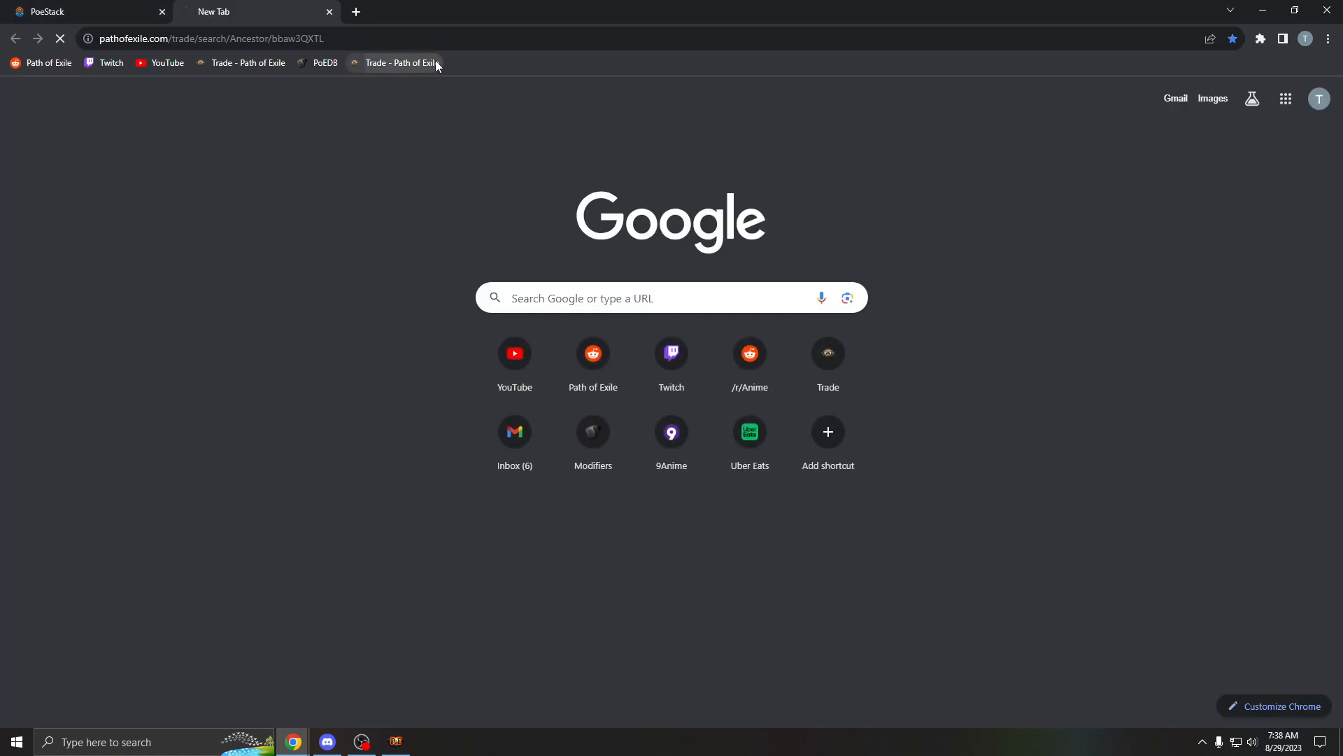
Run a bulk exchange search paying Divine Orbs for Gilded Divination Scarabs, then return to the atlas tree.
left_click(395, 63)
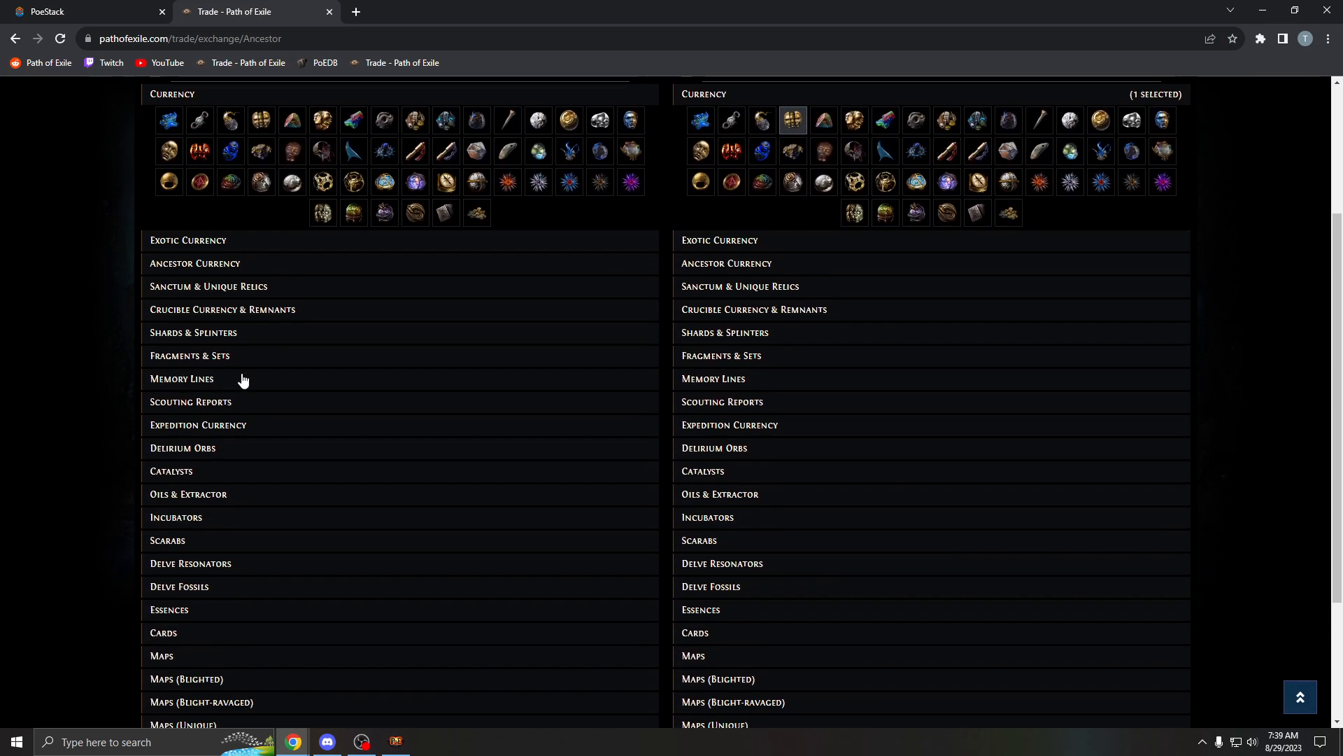
scroll("down", 3)
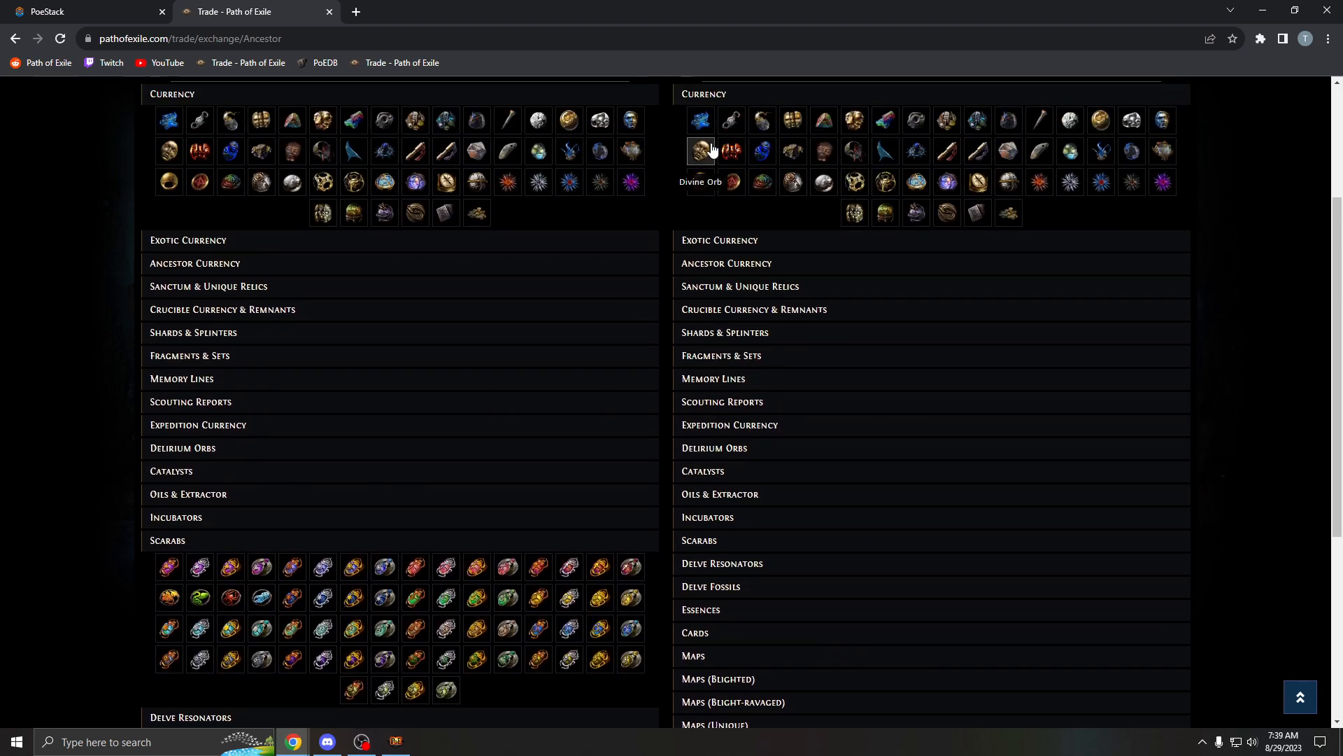
scroll("down", 3)
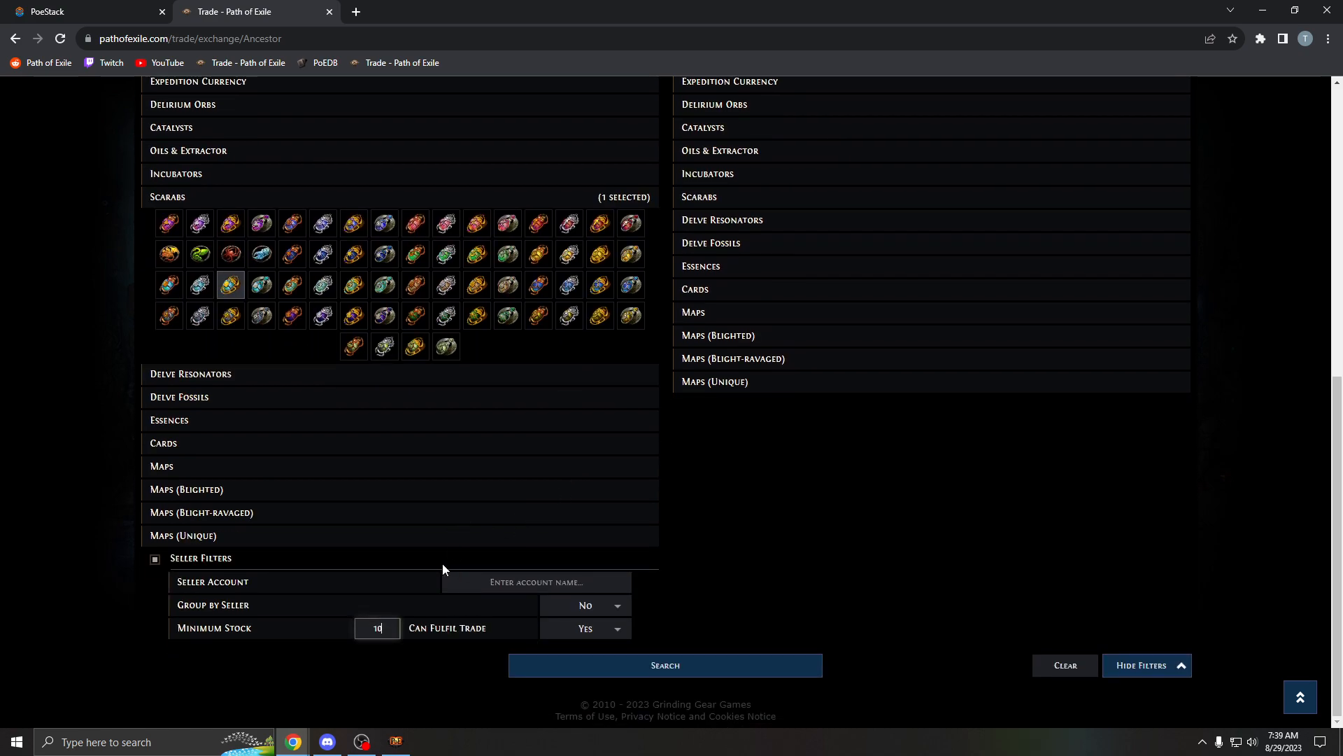
left_click(664, 665)
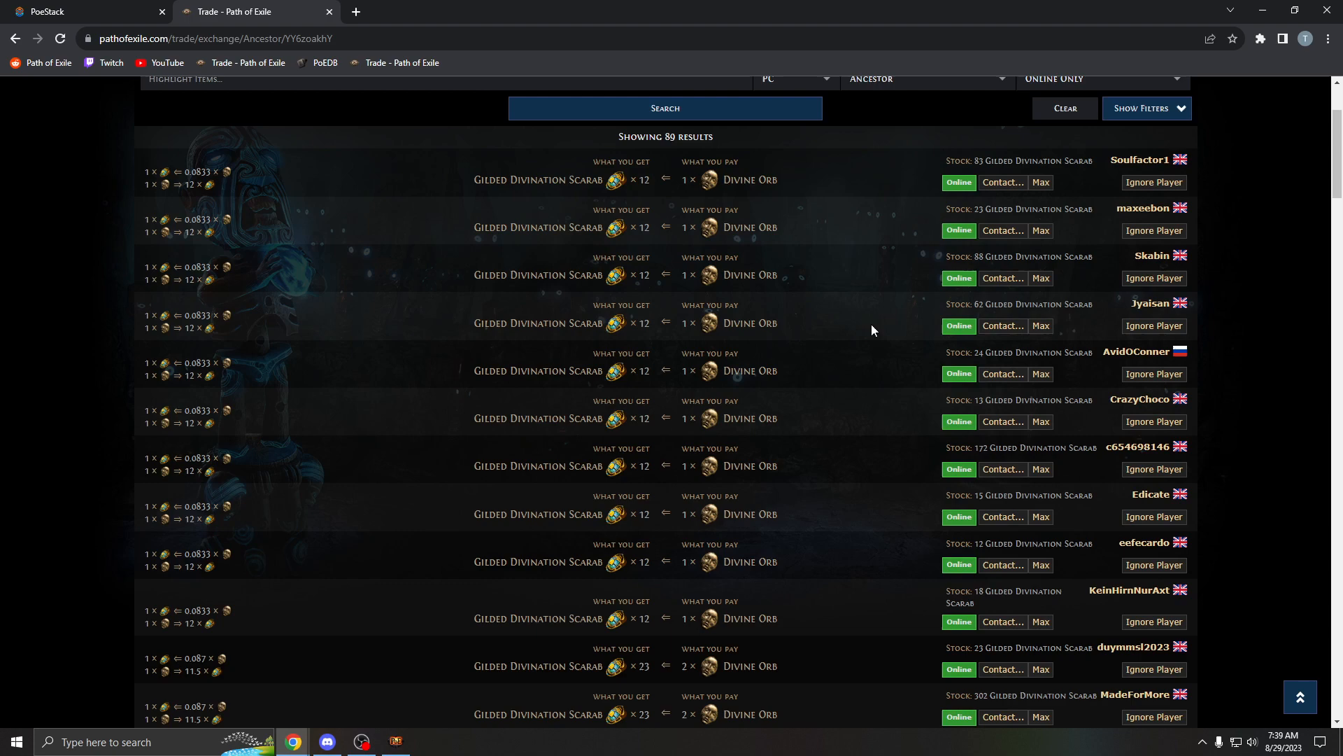
left_click(77, 12)
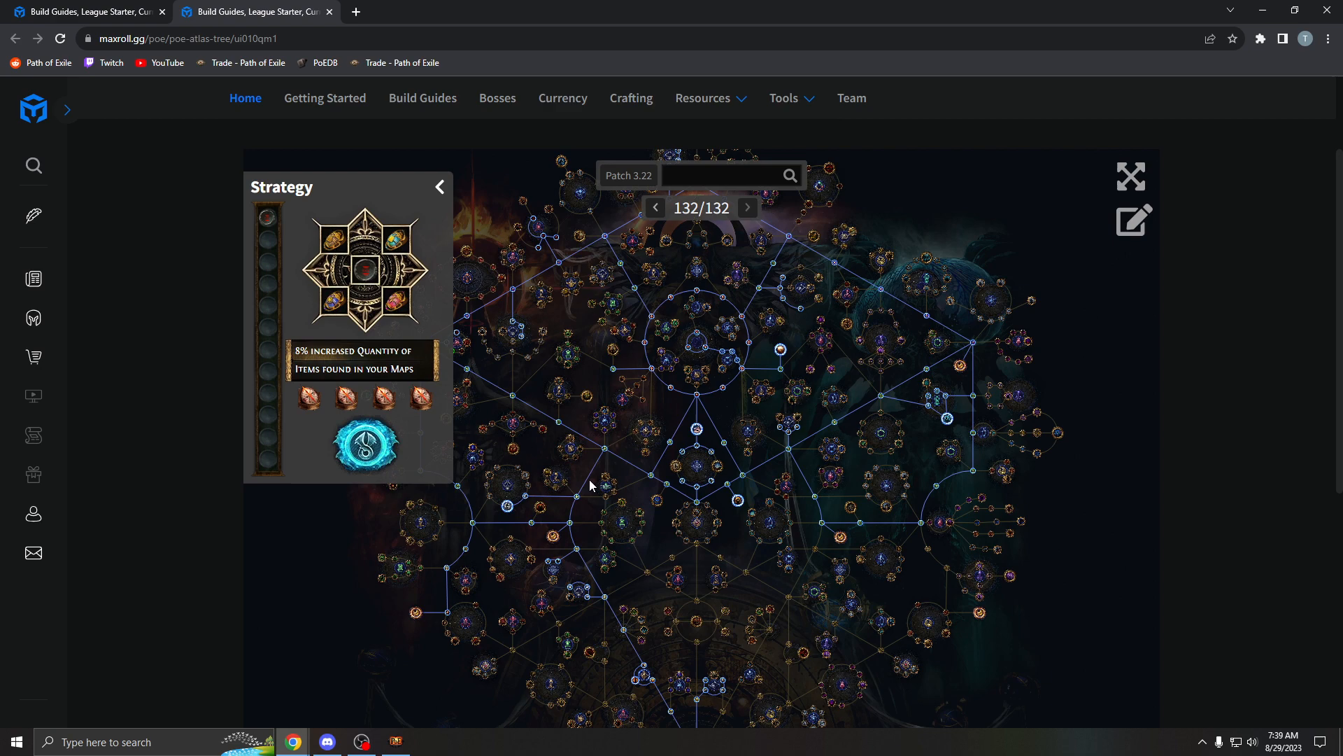
scroll("down", 3)
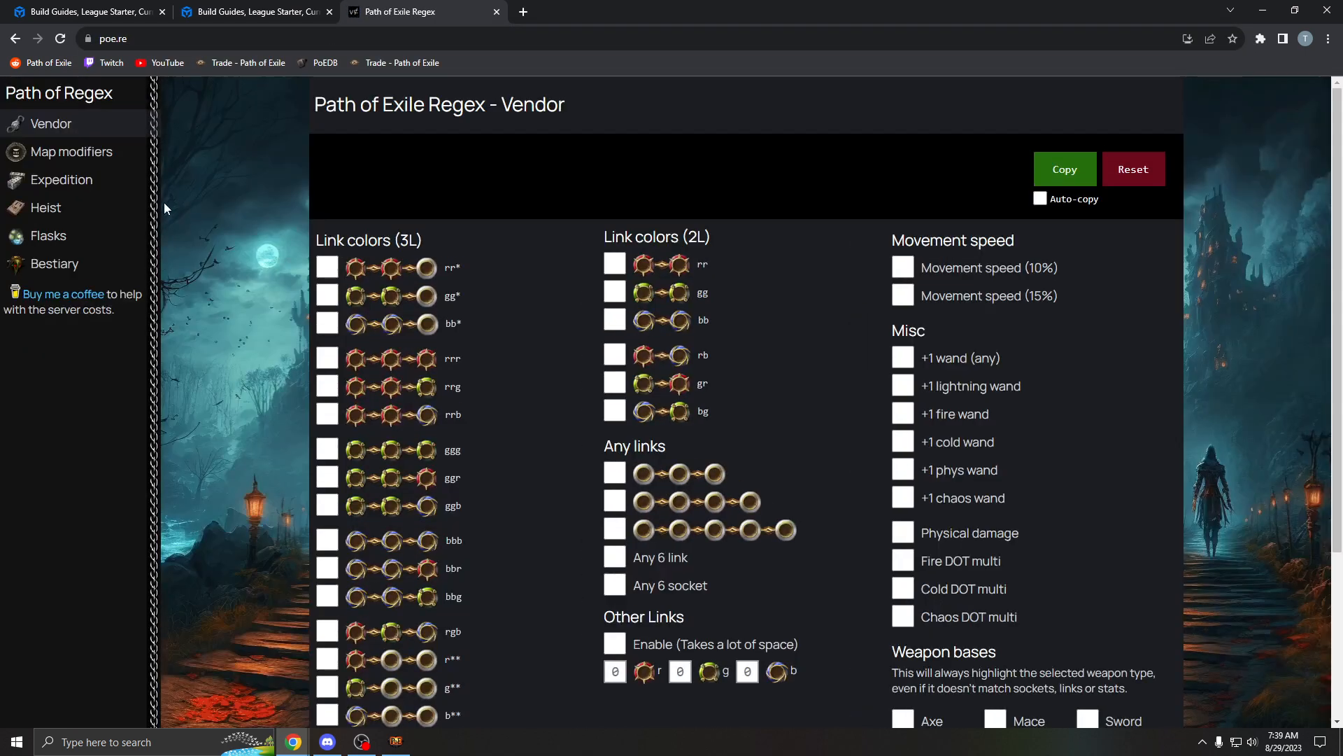
Show the poe.re Map modifiers builder with the excluded mods and generated regex string.
left_click(71, 151)
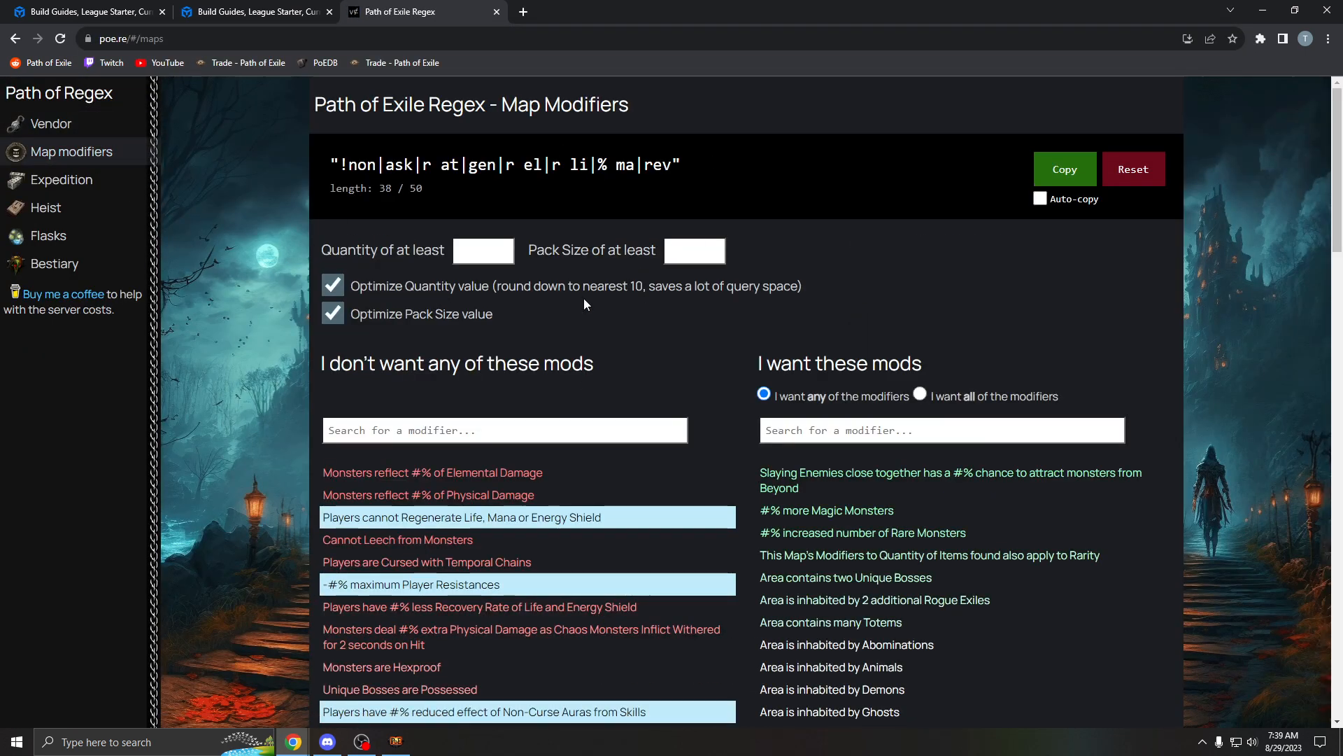
scroll("down", 3)
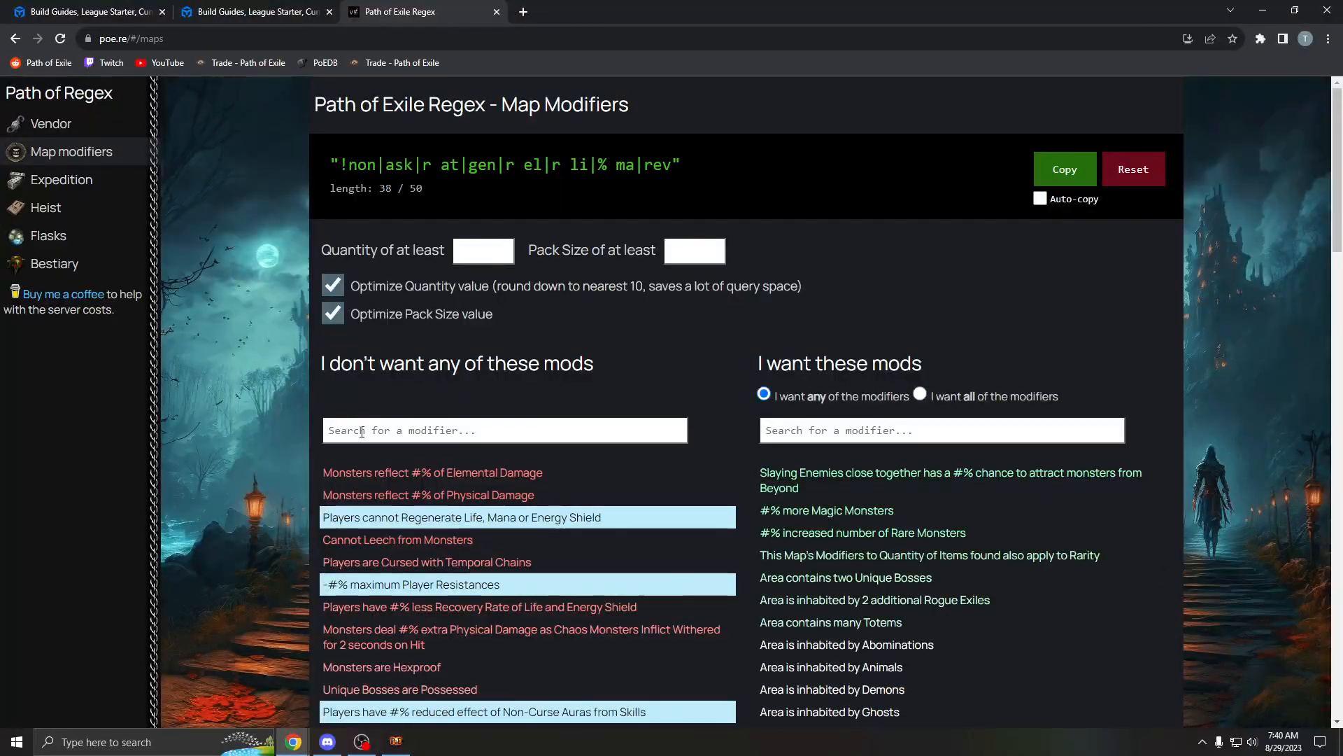
scroll("down", 3)
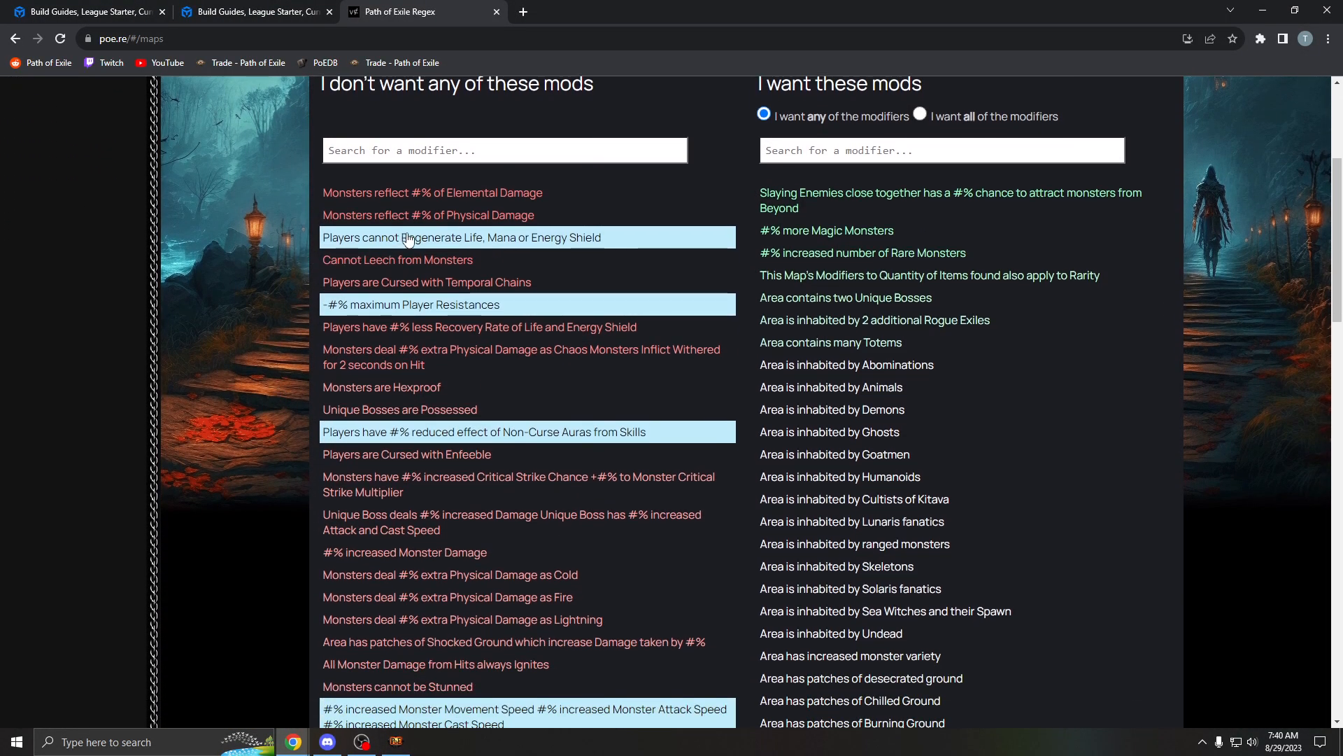
scroll("down", 3)
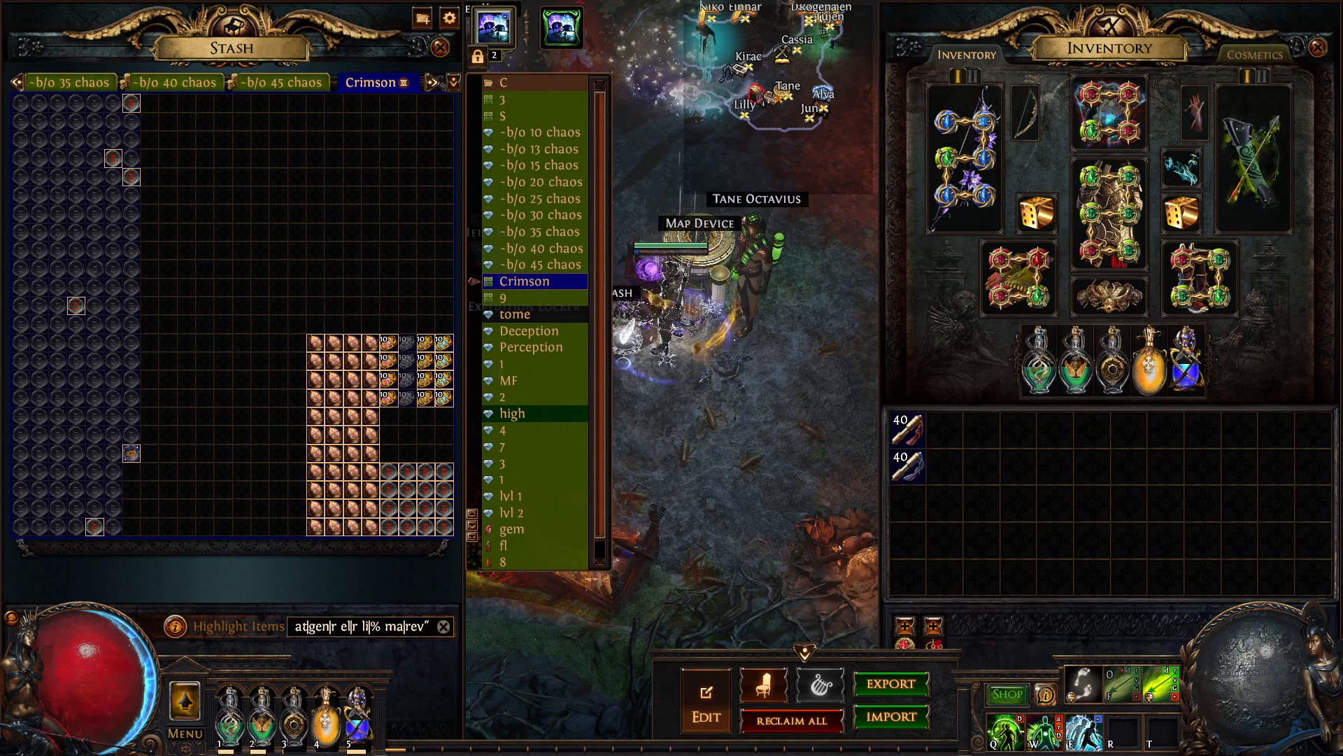
Clear the Highlight Items search in the Crimson stash tab.
left_click(444, 625)
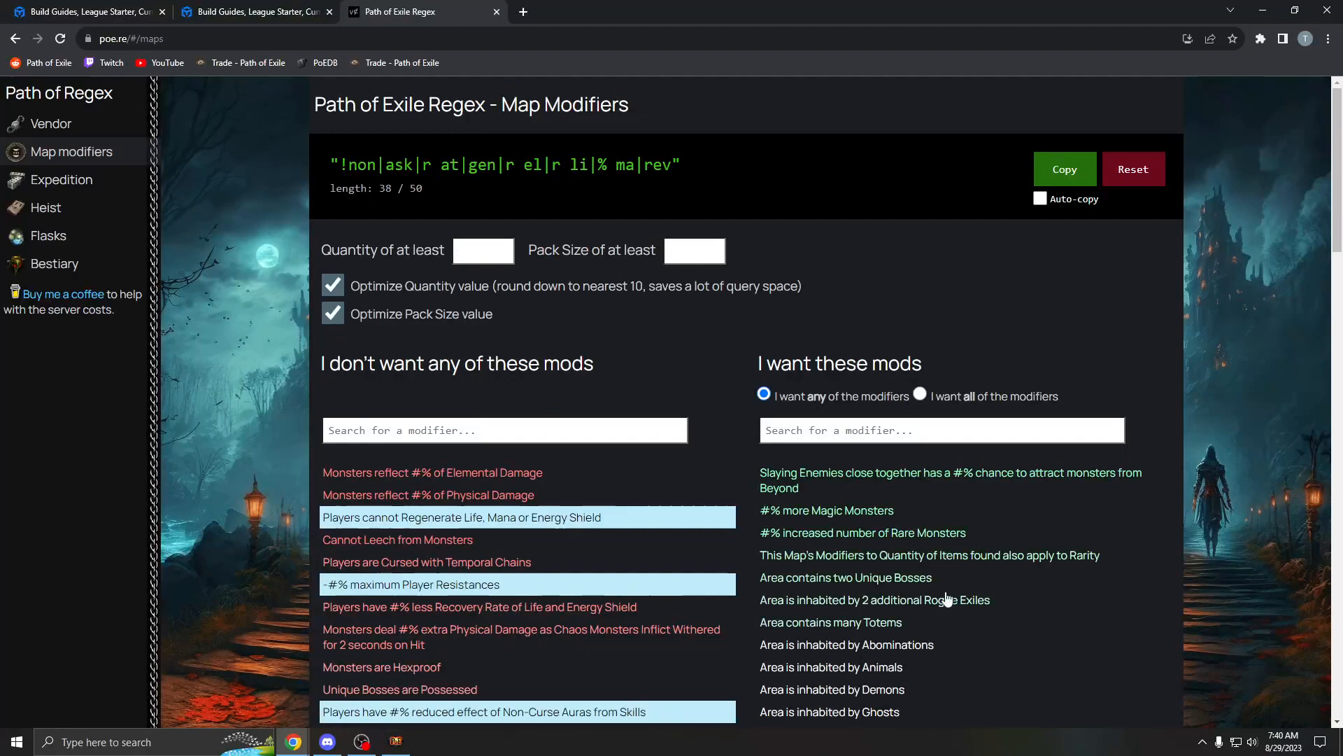
mouse_move(310, 381)
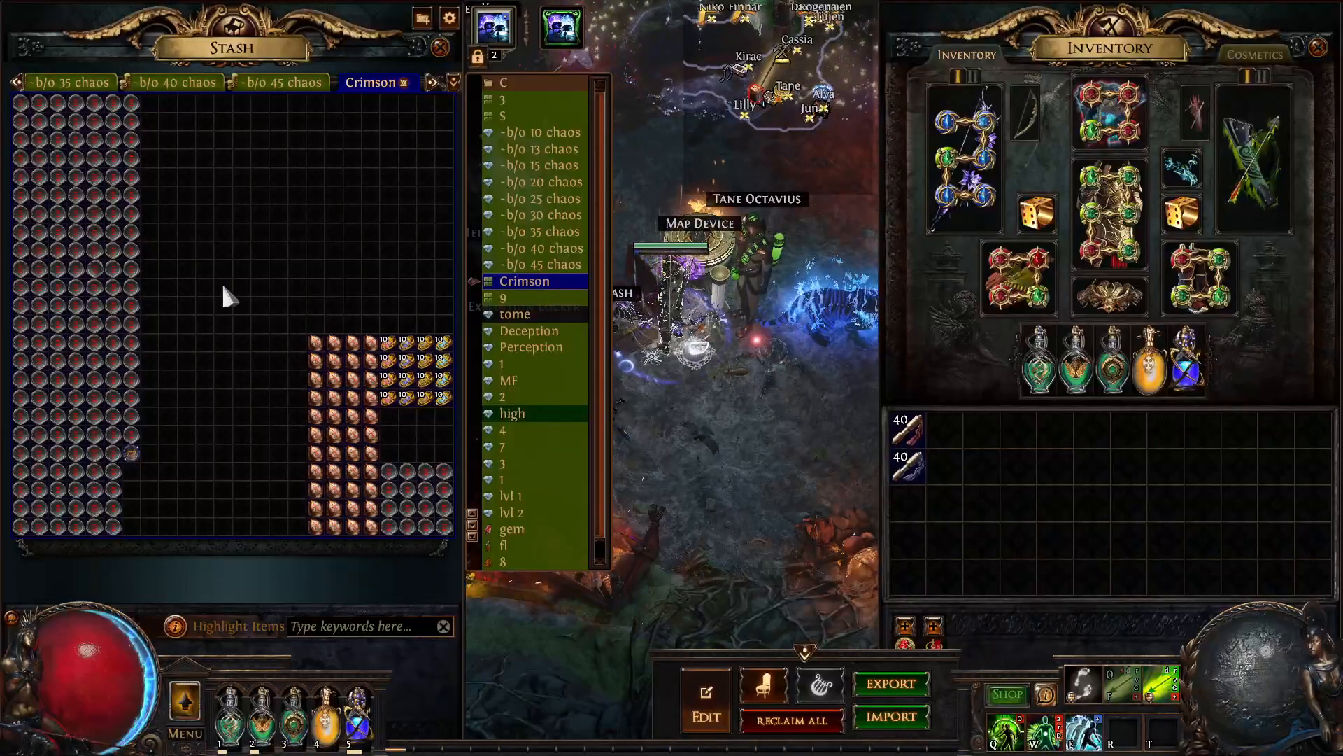
mouse_move(339, 243)
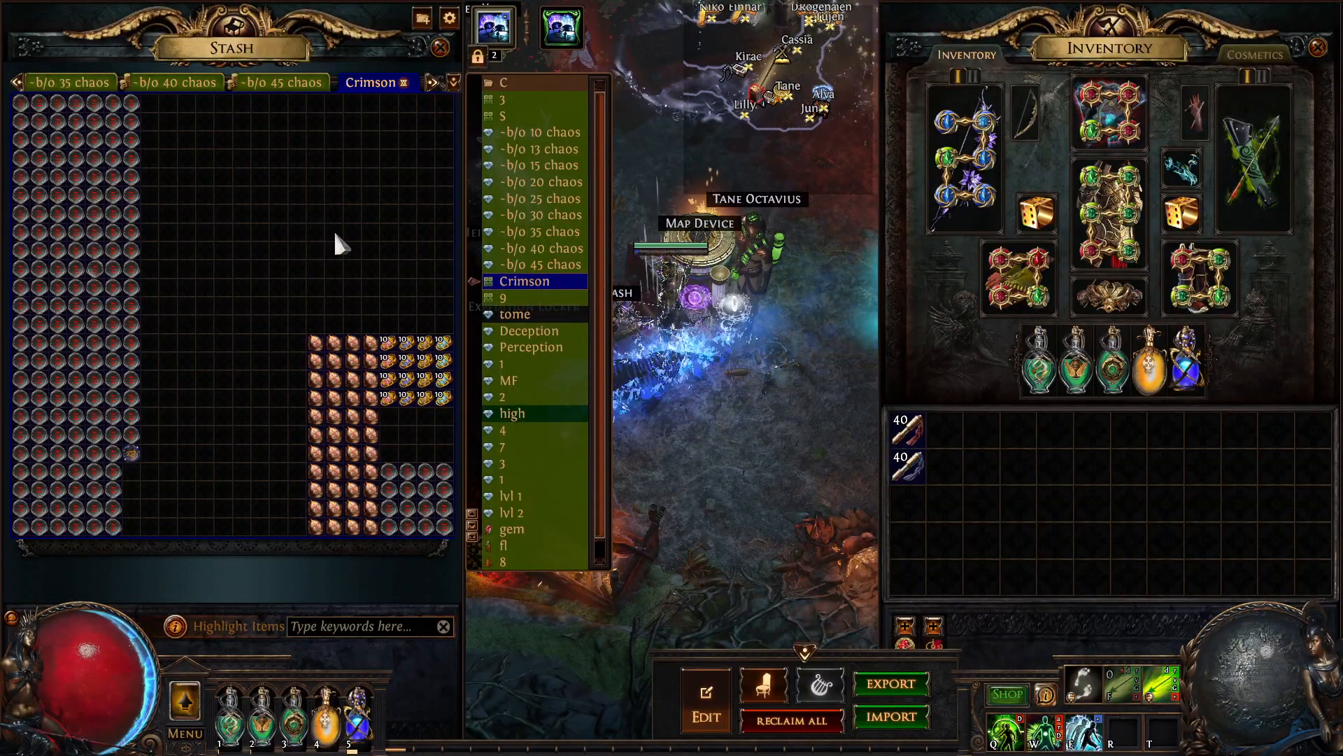